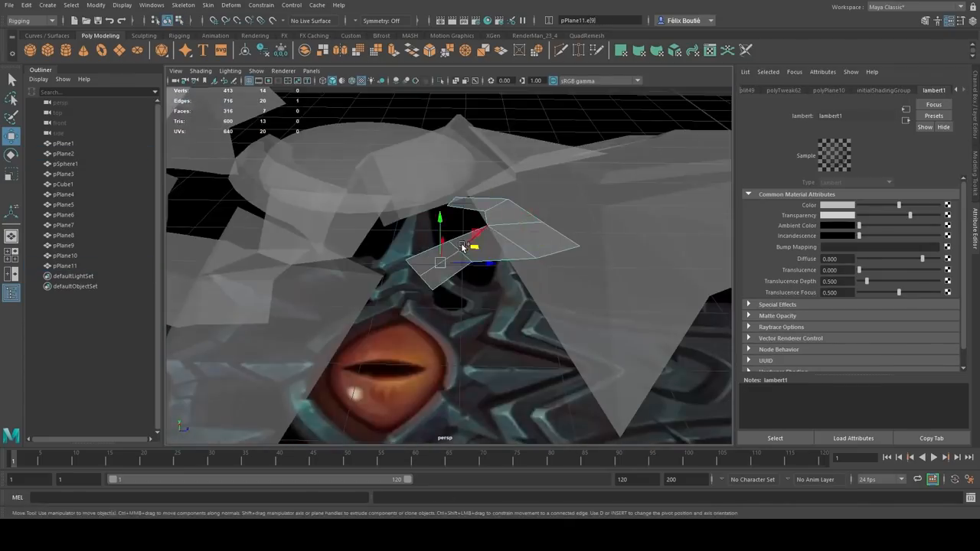
# - Toggle the viewport layout while refining the eye-area plane vertices
pyautogui.press('space')
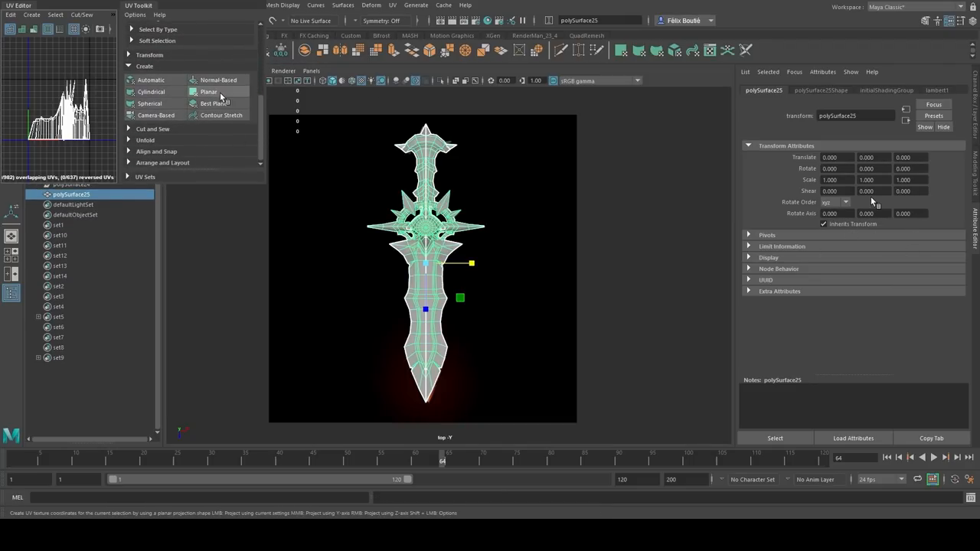
# - Planar-project UVs on the upper grip faces, then try a spherical projection
pyautogui.click(209, 91)
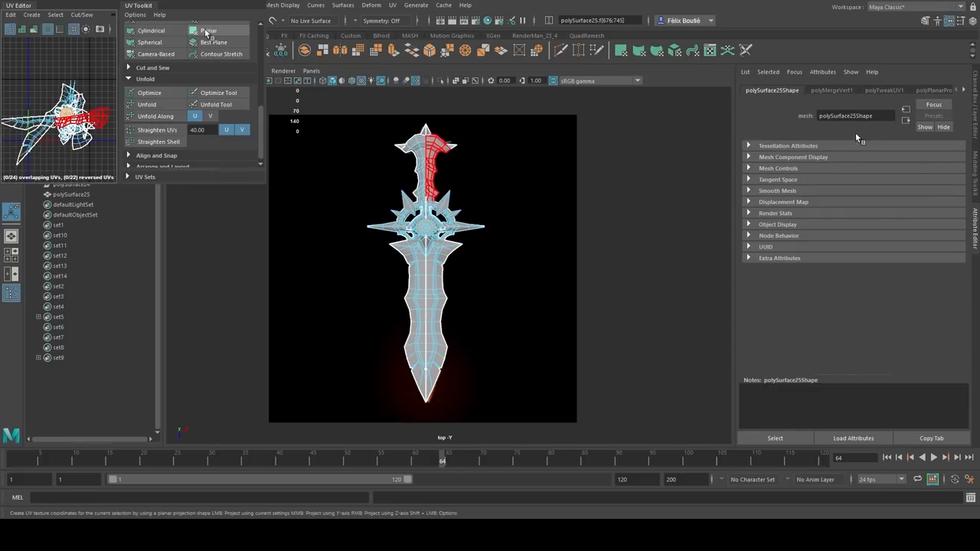
pyautogui.click(149, 42)
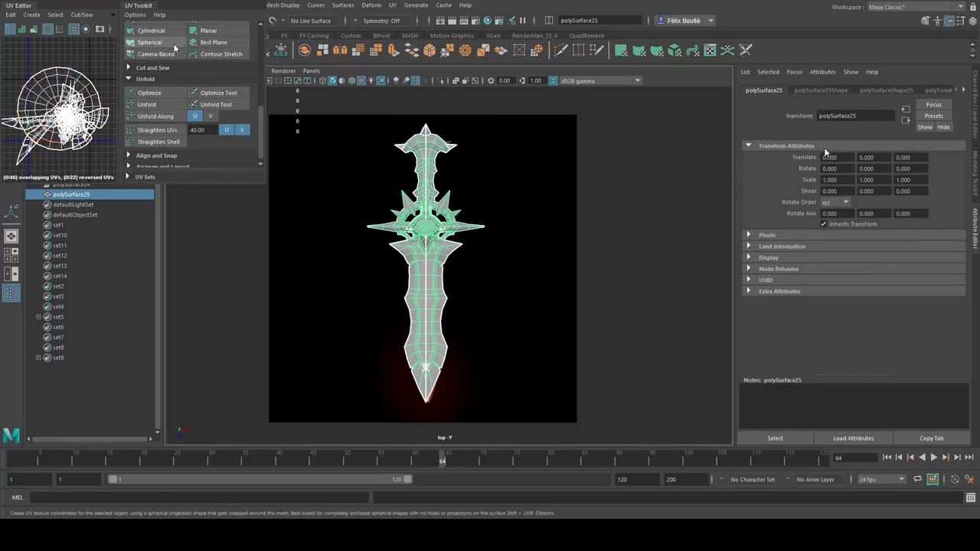
pyautogui.click(208, 26)
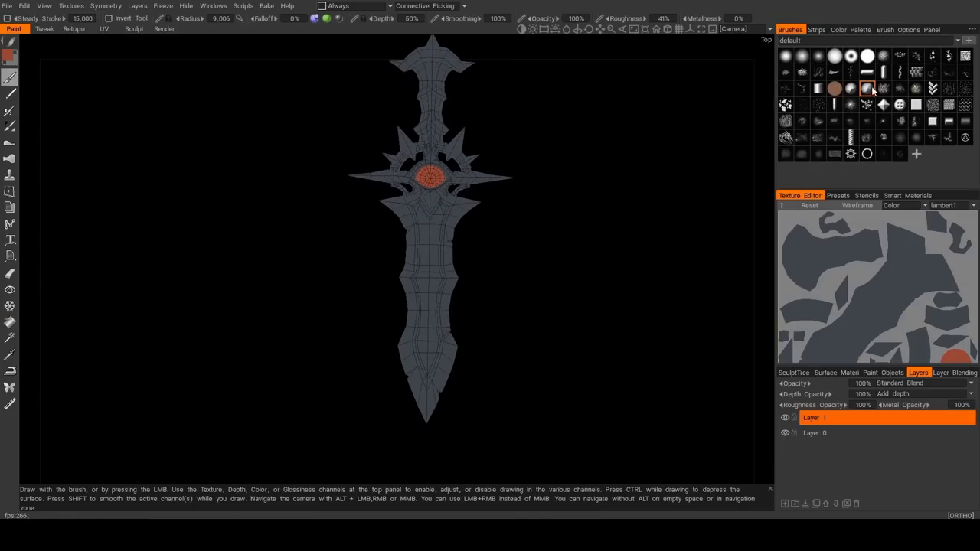
# - Choose a soft brush and paint the dark slit pupil into the eye
pyautogui.click(838, 29)
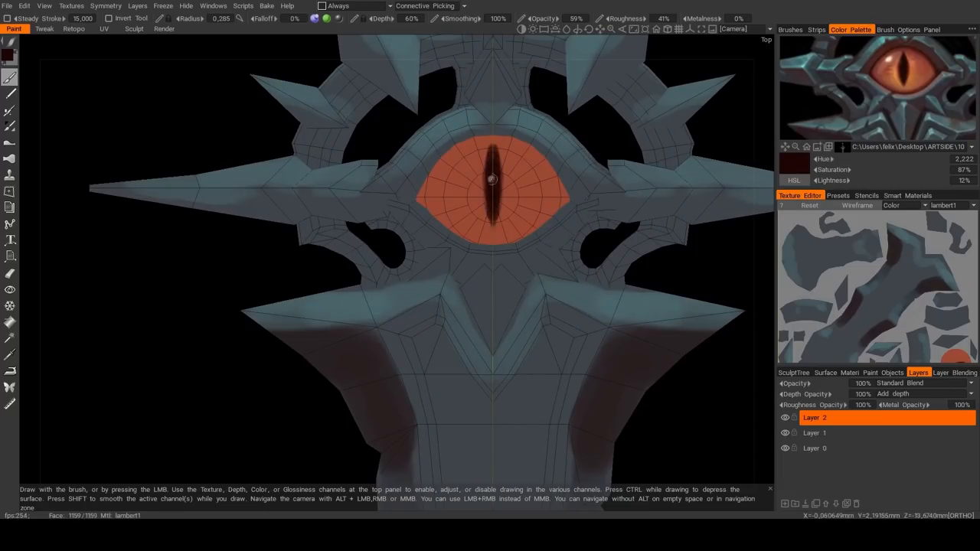
pyautogui.click(825, 433)
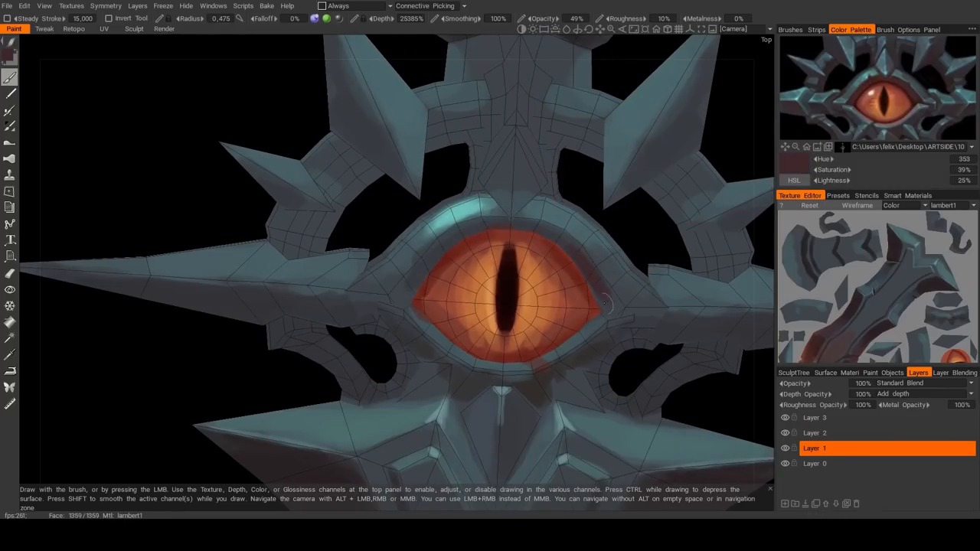
# - Paint dark red shading along the eye's rim
pyautogui.moveTo(605, 302); pyautogui.dragTo(631, 354)
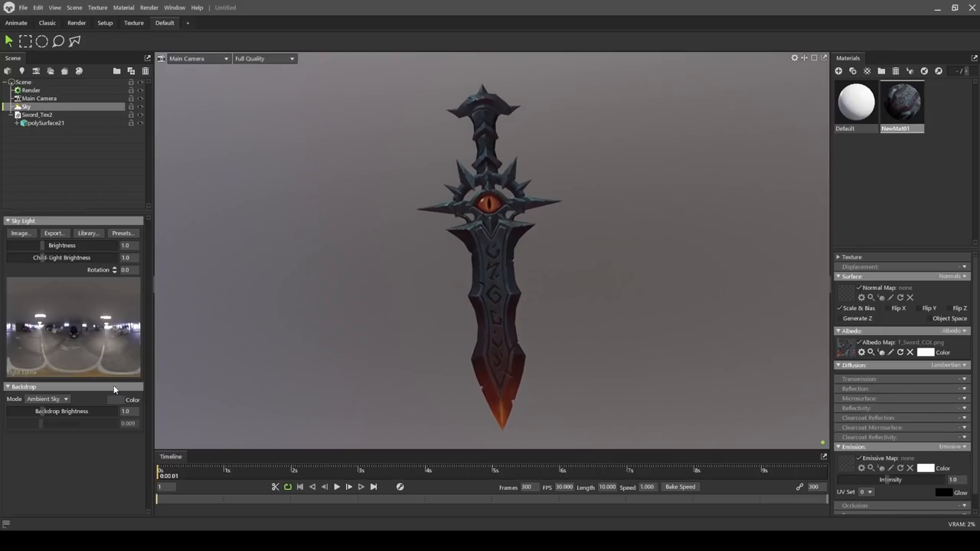
# - Switch the Sky backdrop from Ambient Sky to Color and start adding an emissive map
pyautogui.click(46, 399)
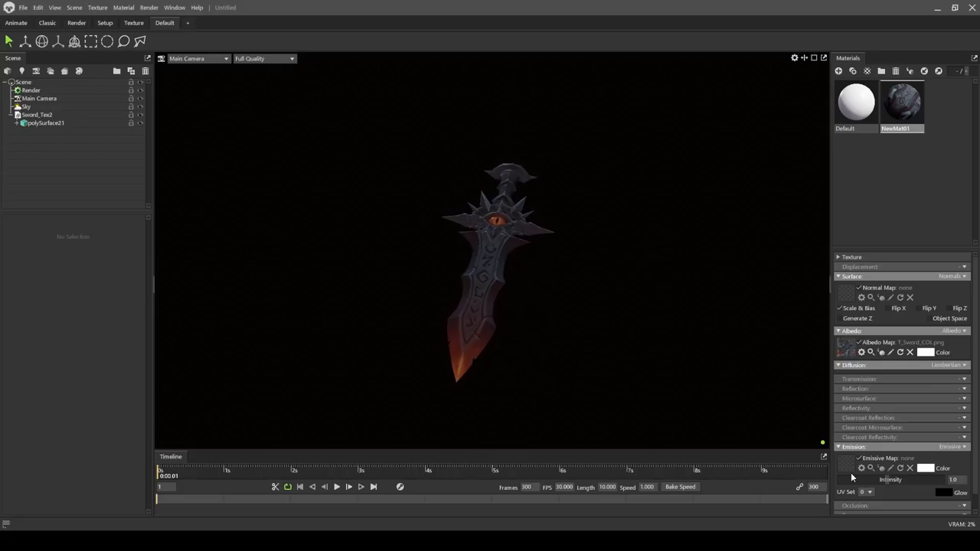
pyautogui.click(845, 463)
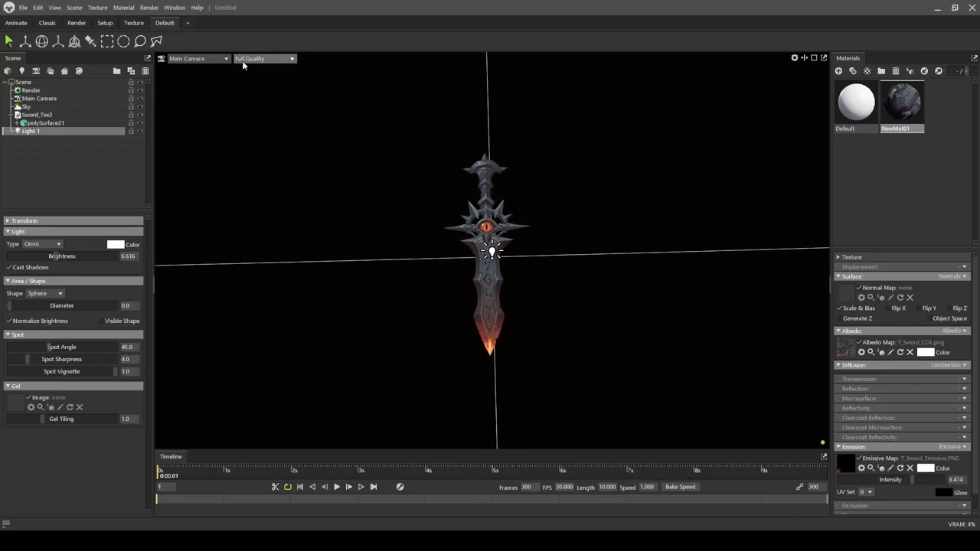
# - Load T_Sword_Emissive into Emission, then reselect the omni light to reposition it
pyautogui.click(115, 244)
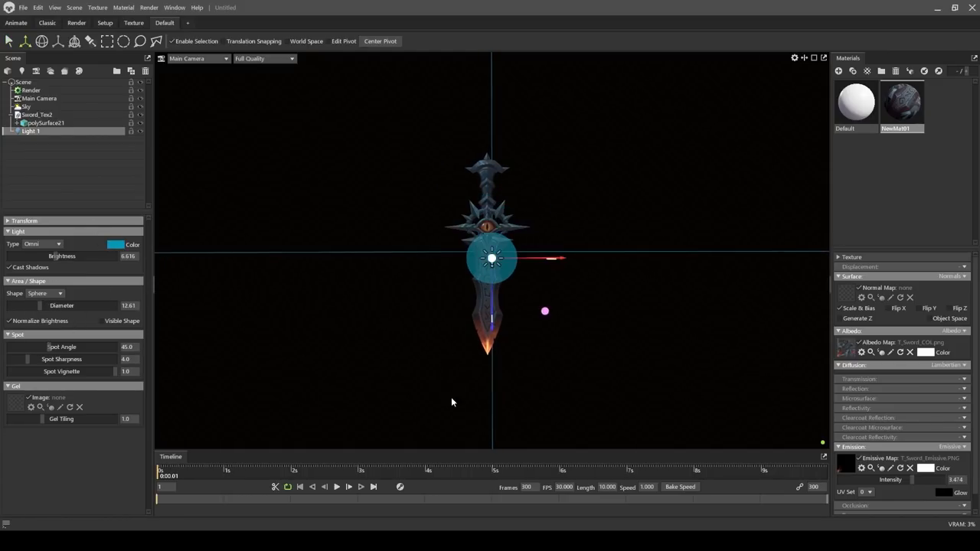
pyautogui.click(46, 123)
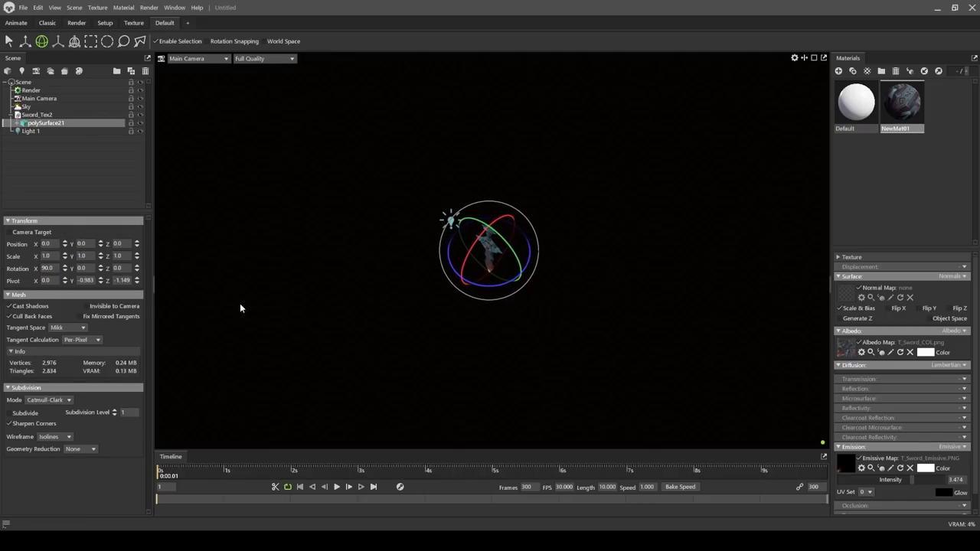
pyautogui.click(31, 130)
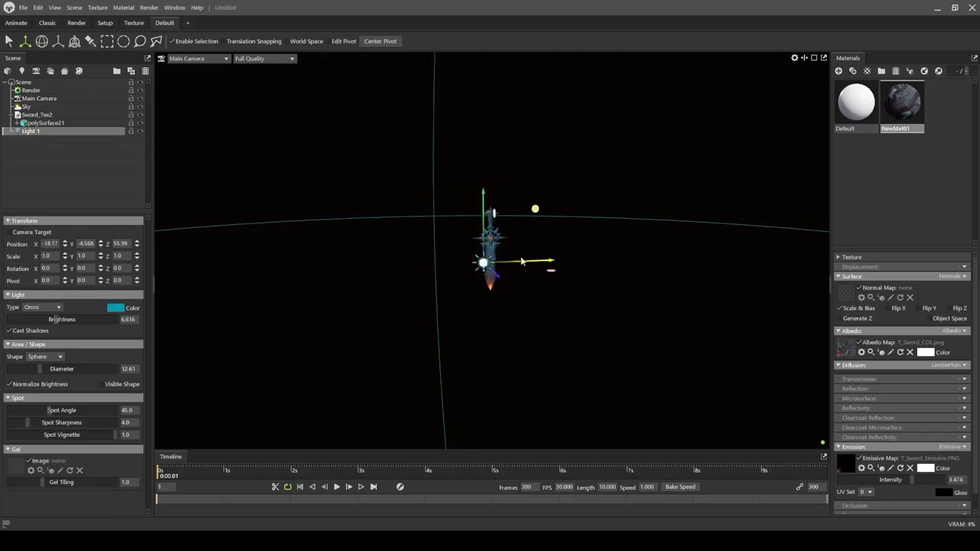